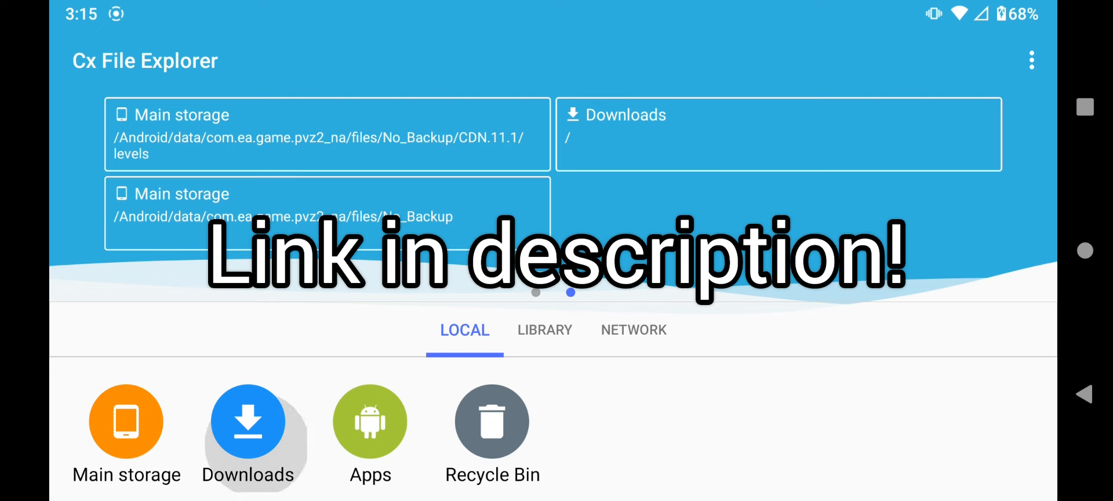
# - Copy the egypt7.json level file from Downloads, ready to paste elsewhere
pyautogui.click(248, 420)
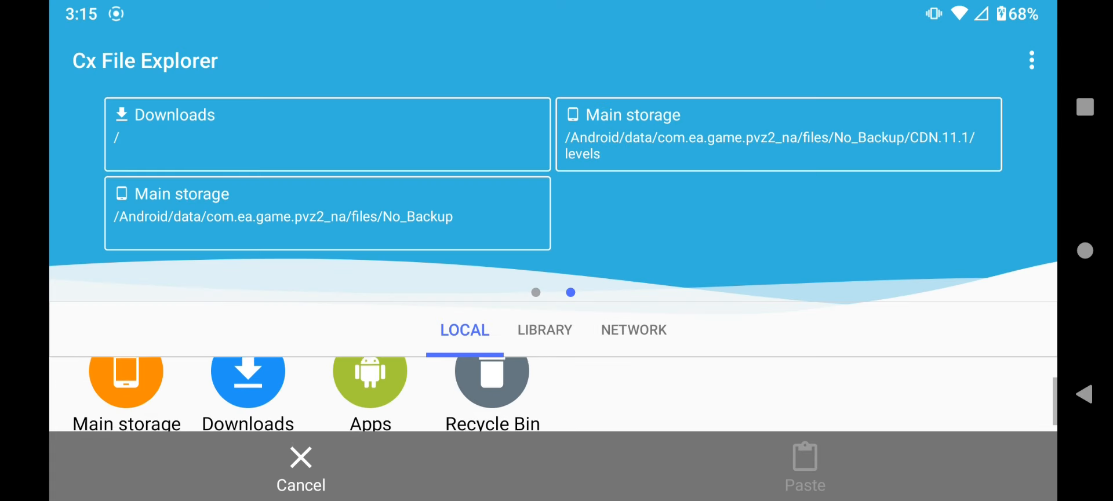
# - Navigate Main storage > Android > data > com.ea.game.pvz2_na toward its files/No_Backup folder
pyautogui.click(126, 391)
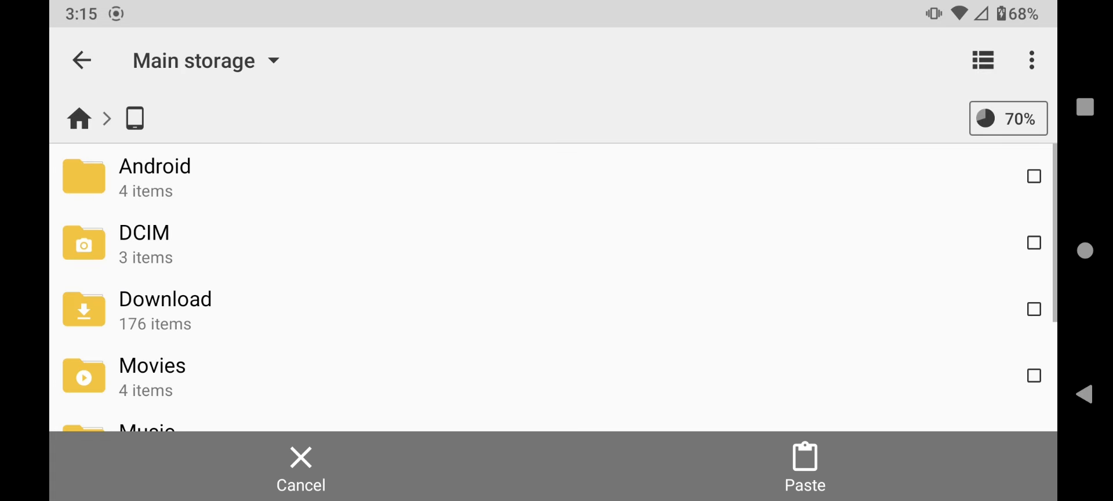
pyautogui.click(154, 177)
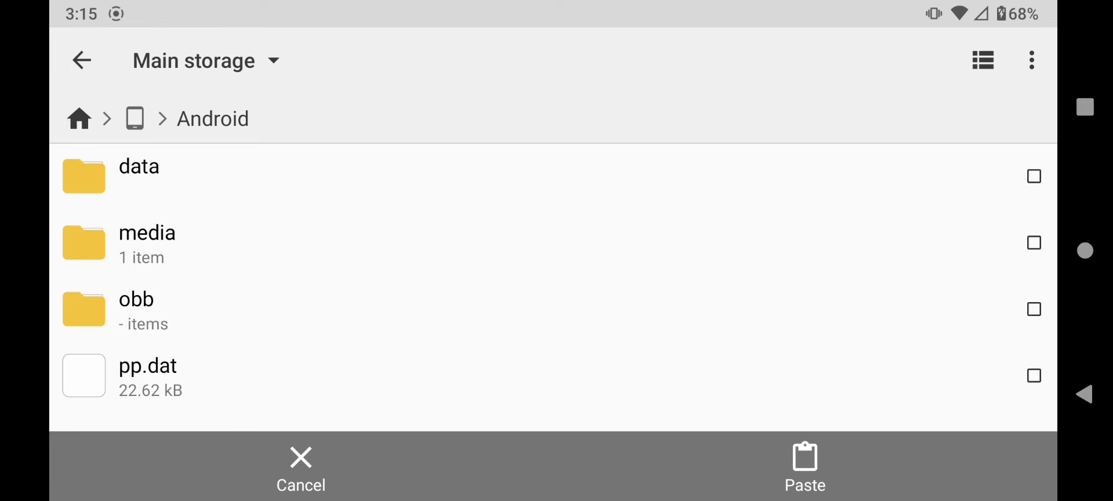
pyautogui.click(140, 166)
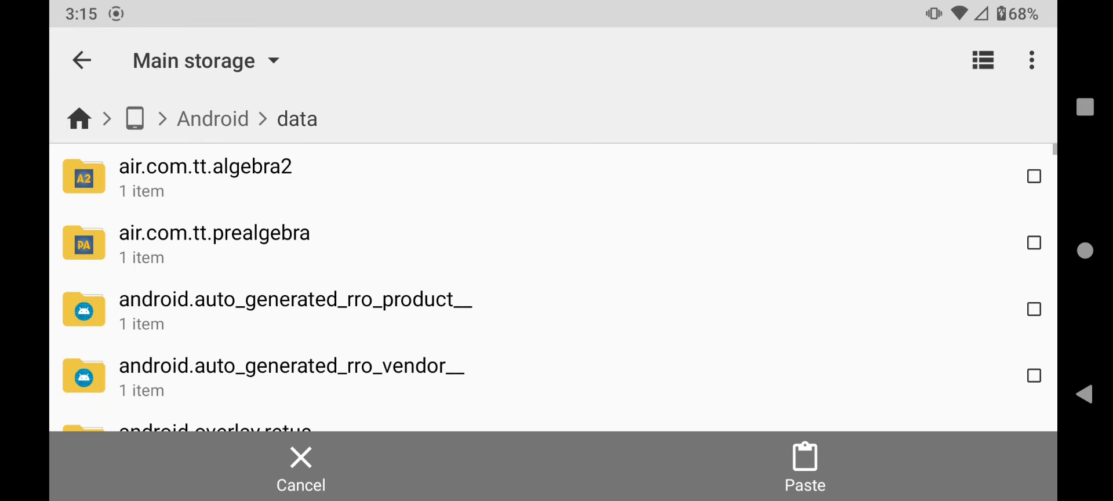
pyautogui.scroll(-3)
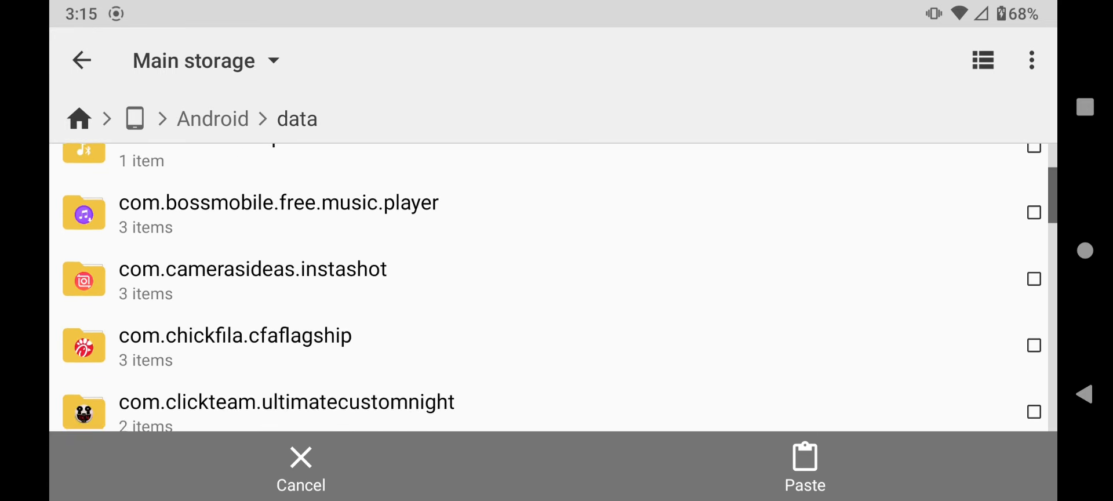
pyautogui.scroll(-3)
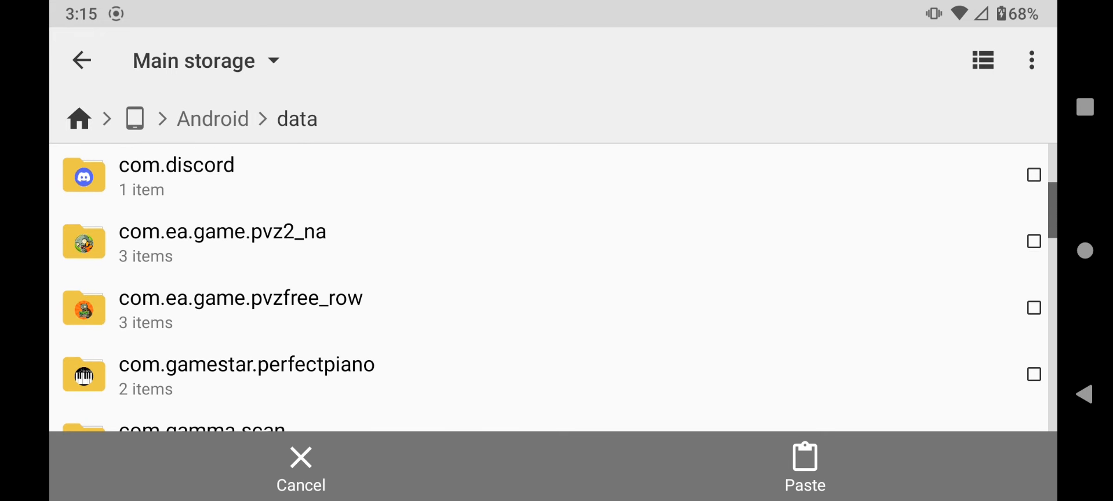
pyautogui.click(223, 231)
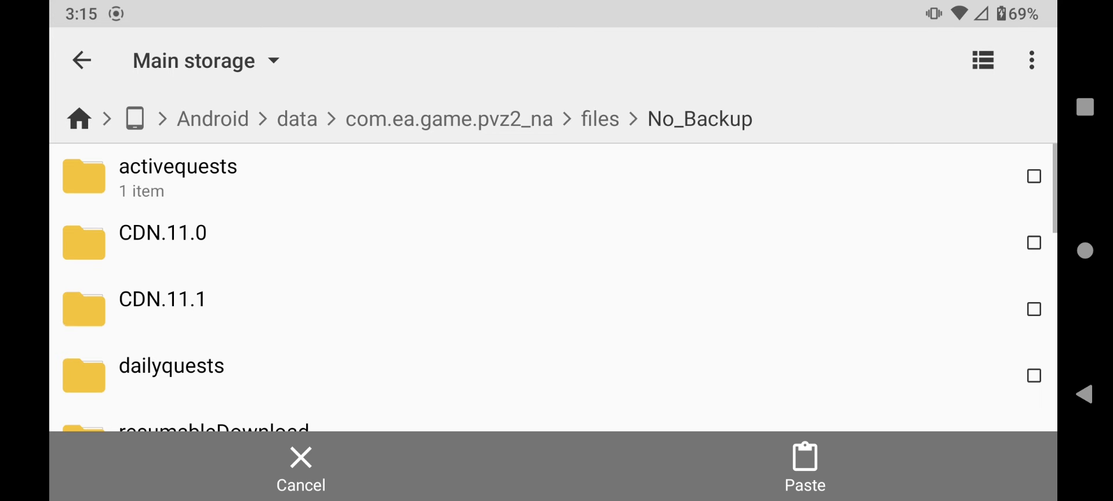
pyautogui.scroll(-3)
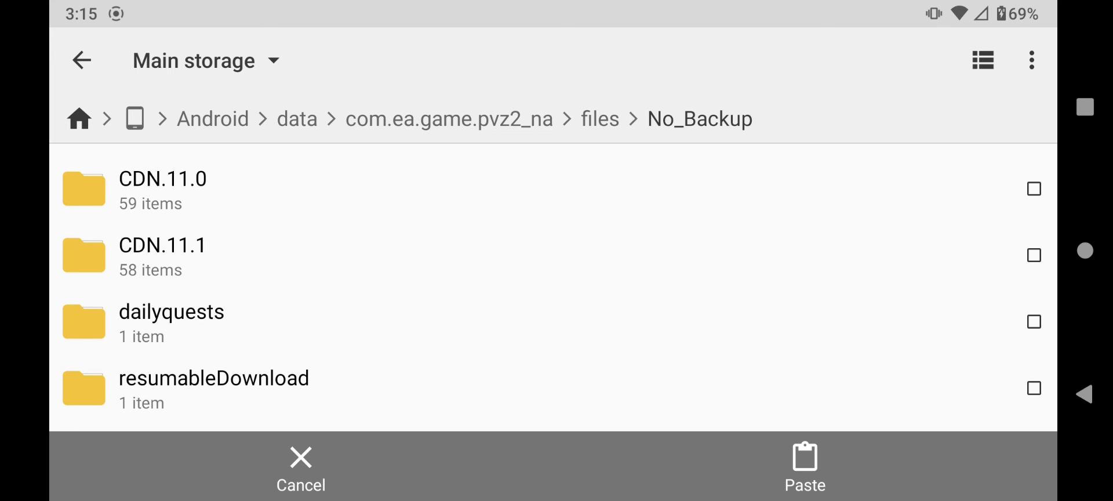
# - Paste egypt7.json into CDN.11.1/levels, overwriting the existing egypt7.json
pyautogui.click(162, 245)
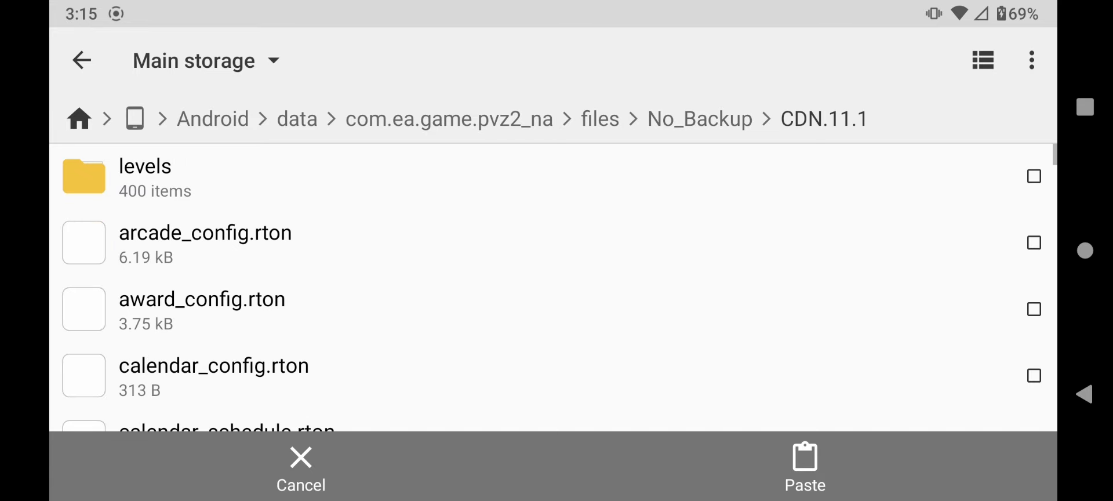
pyautogui.click(804, 467)
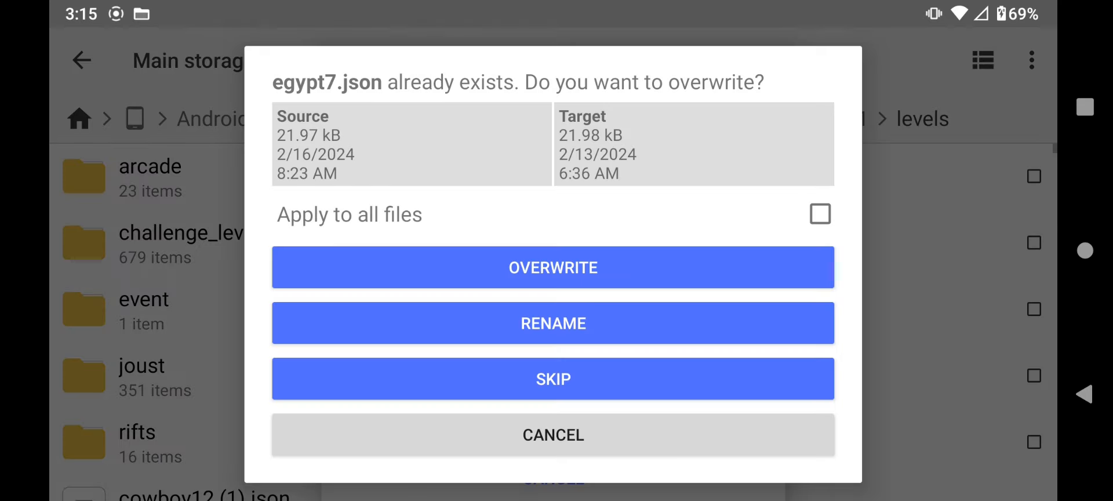
pyautogui.click(553, 268)
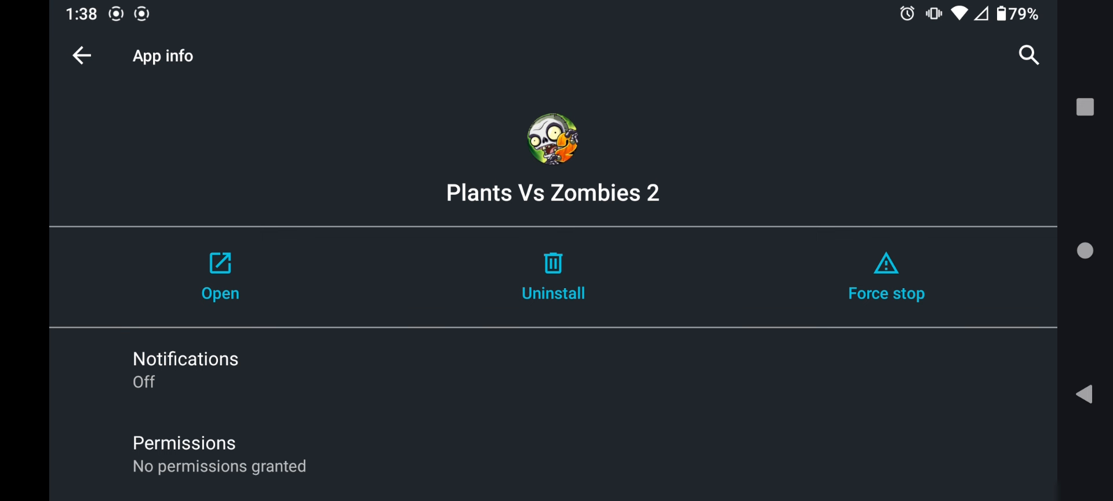
# - Force-stop Plants Vs Zombies 2 from App info and relaunch it to the Ancient Egypt map
pyautogui.click(885, 277)
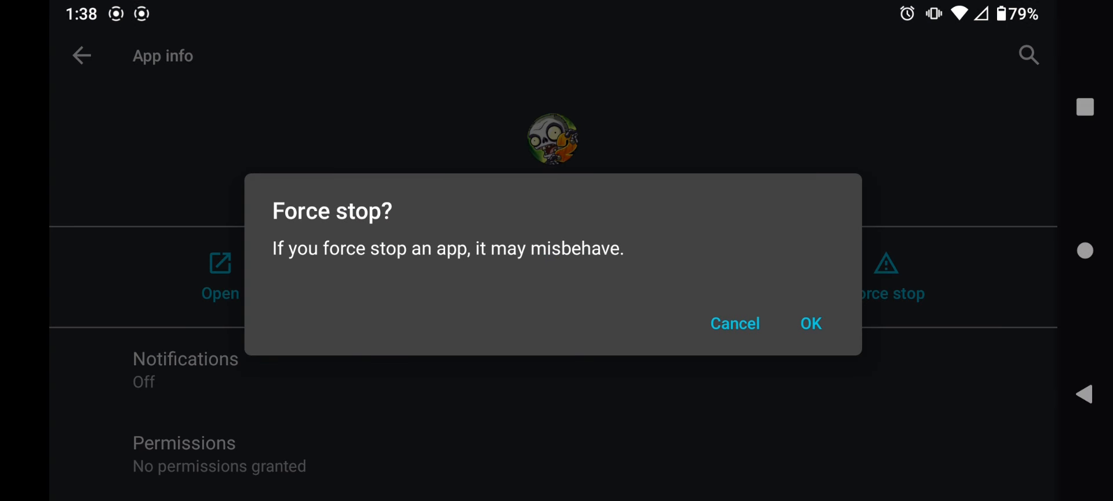
pyautogui.click(810, 323)
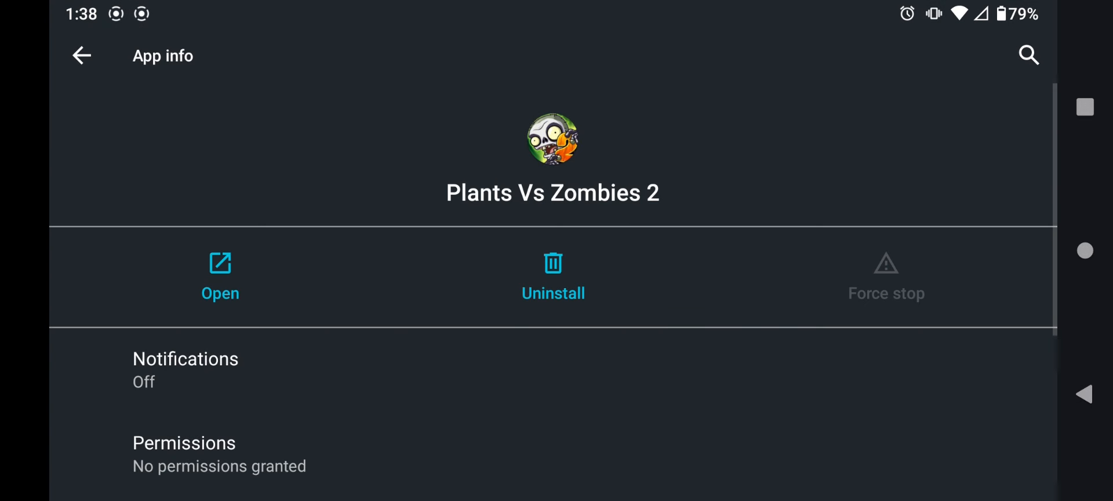
pyautogui.click(219, 277)
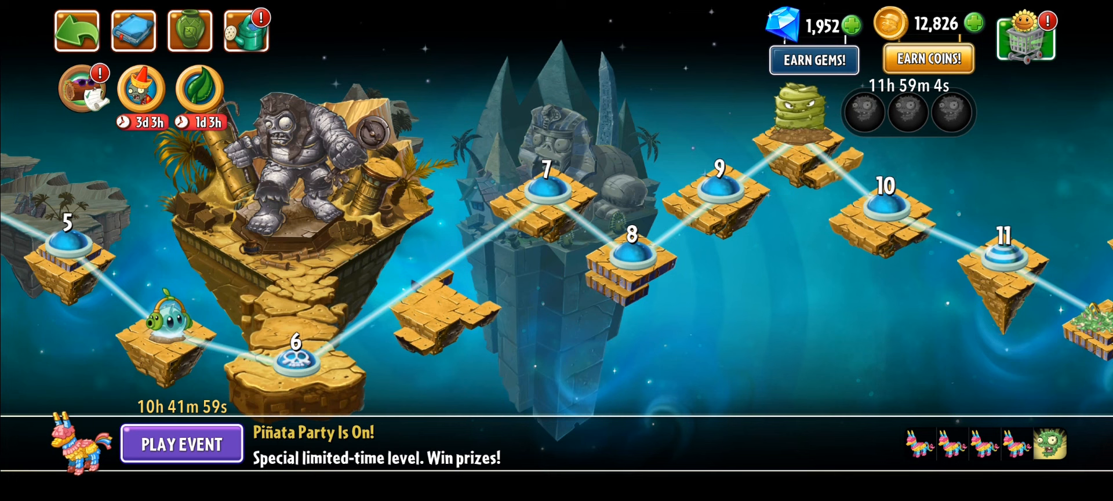